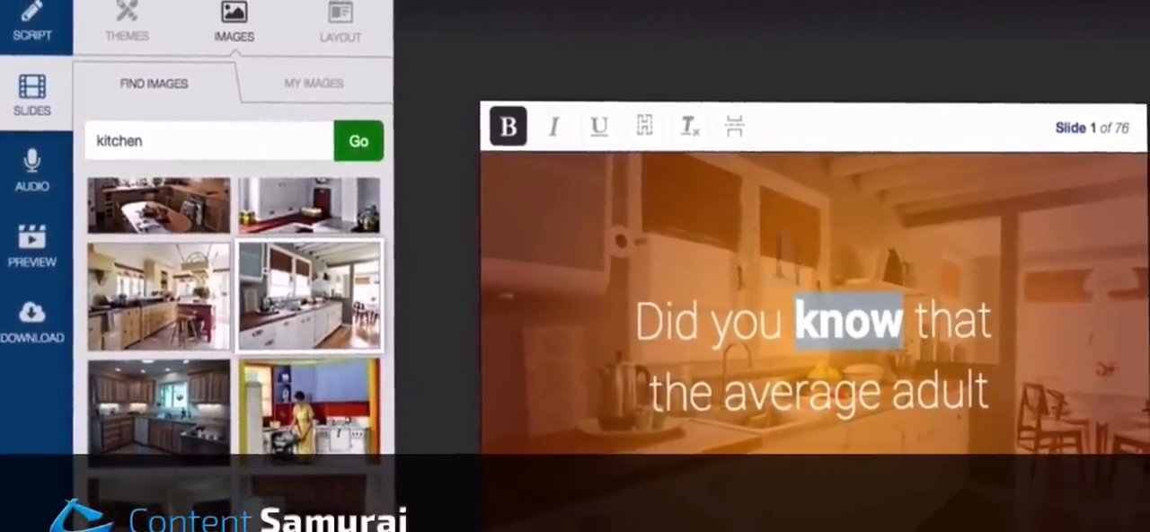
- Start a new video project with 'Create A New Video' on the dashboard
left_click(735, 125)
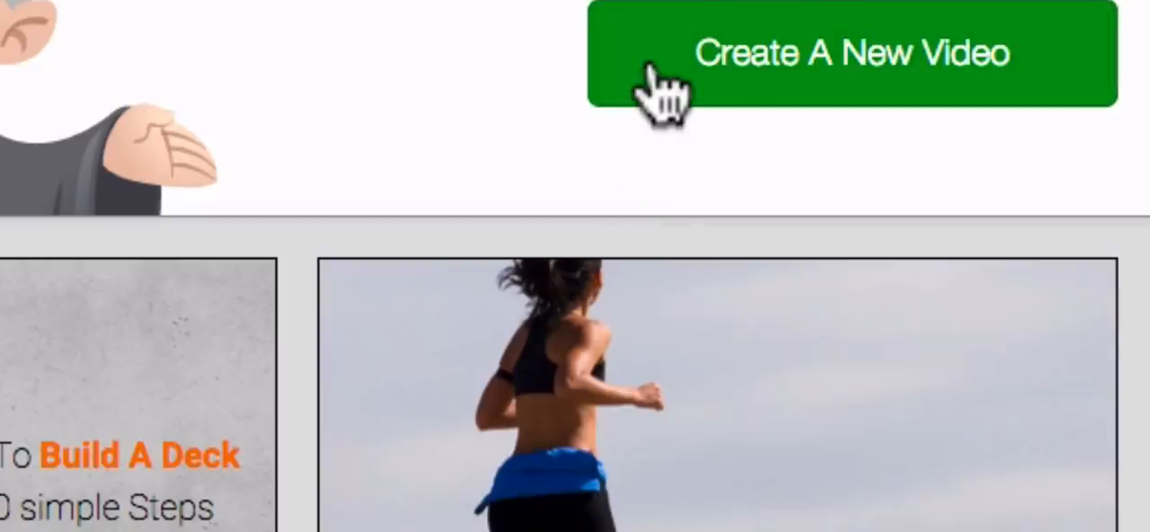
left_click(851, 54)
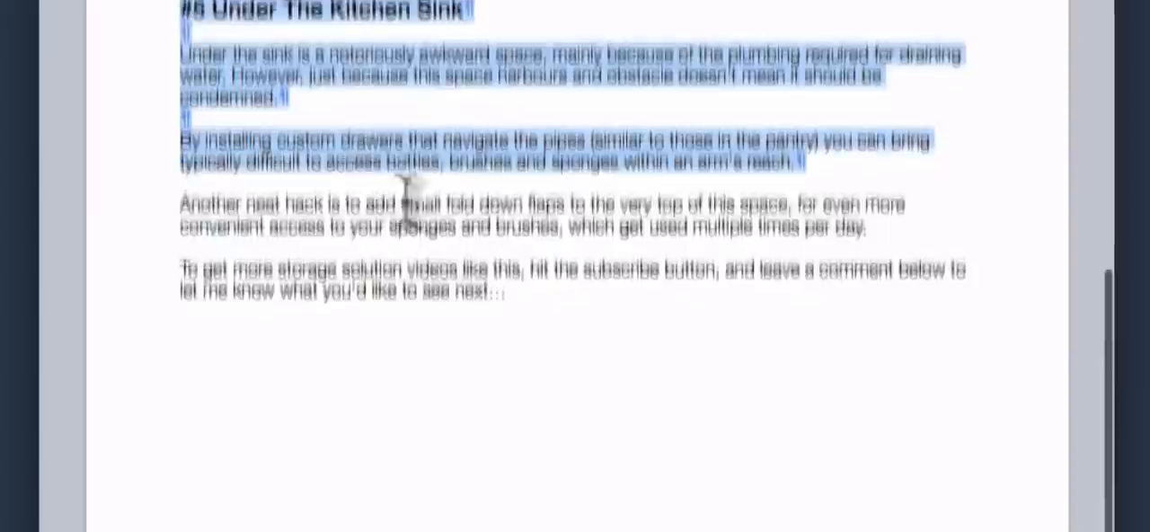
- Scroll through the kitchen-hacks article text pasted into the Script box
scroll("down", 3)
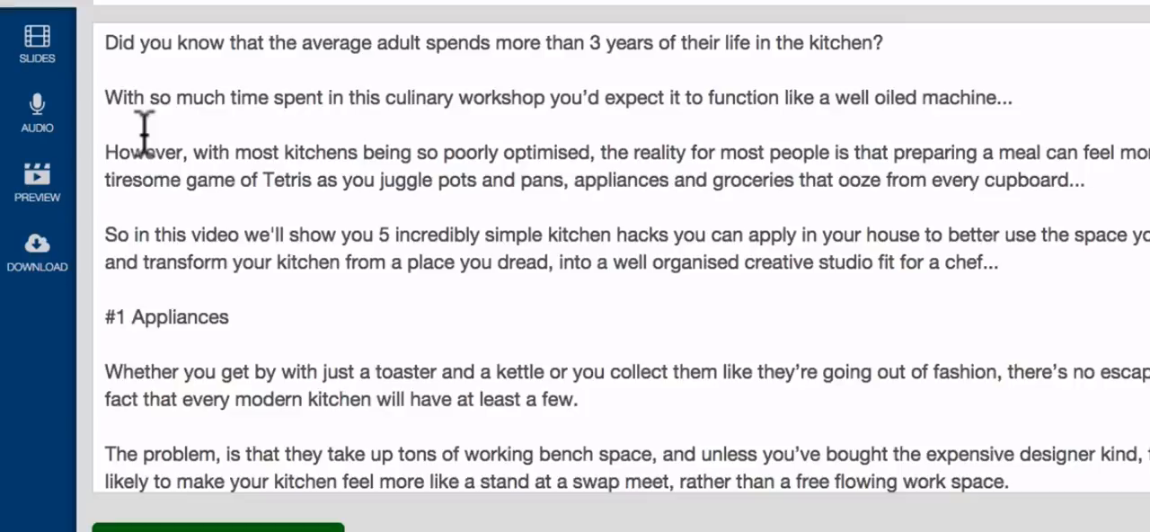
scroll("down", 3)
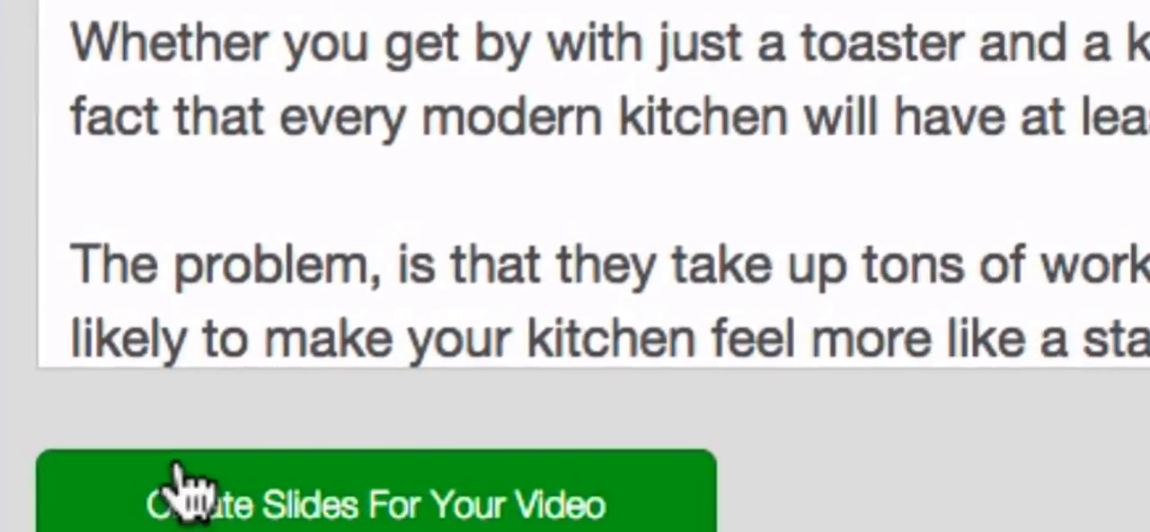
- Generate slides from the kitchen script and apply the Sunset Glow theme
left_click(373, 492)
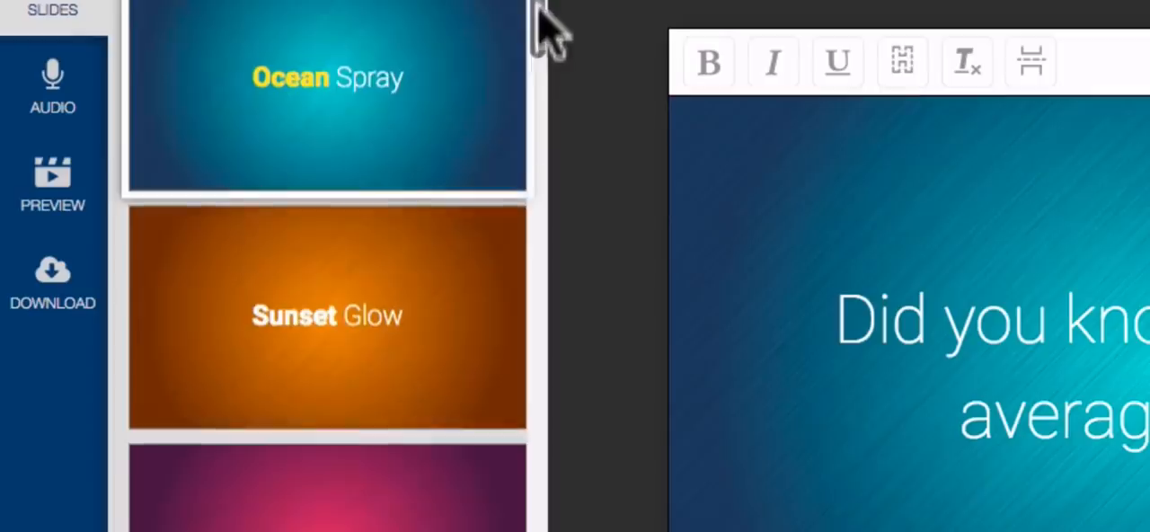
scroll("down", 3)
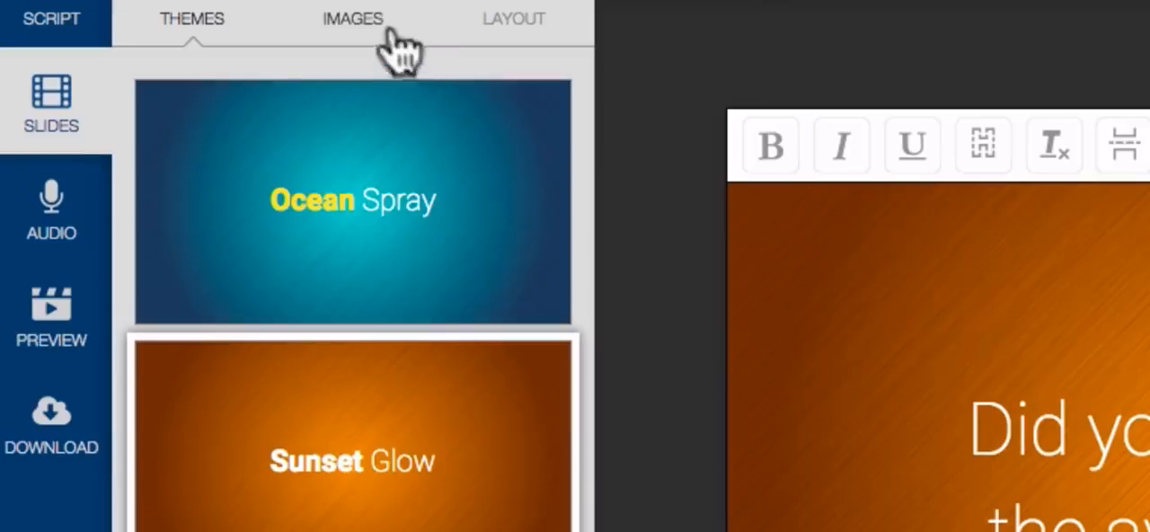
- Search images for 'kitchen' and set a kitchen photo as the opening slide background
left_click(352, 18)
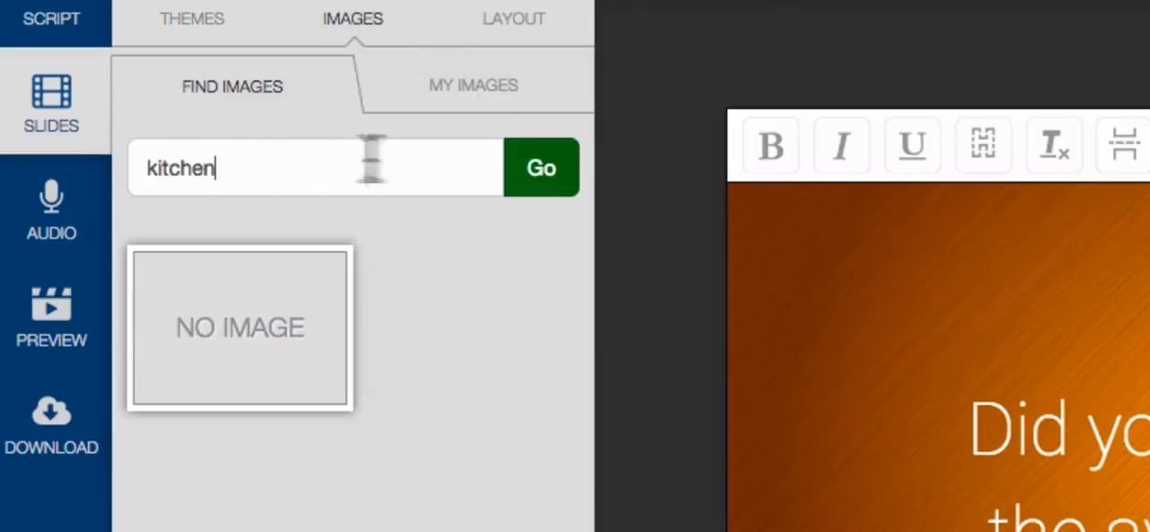
left_click(540, 168)
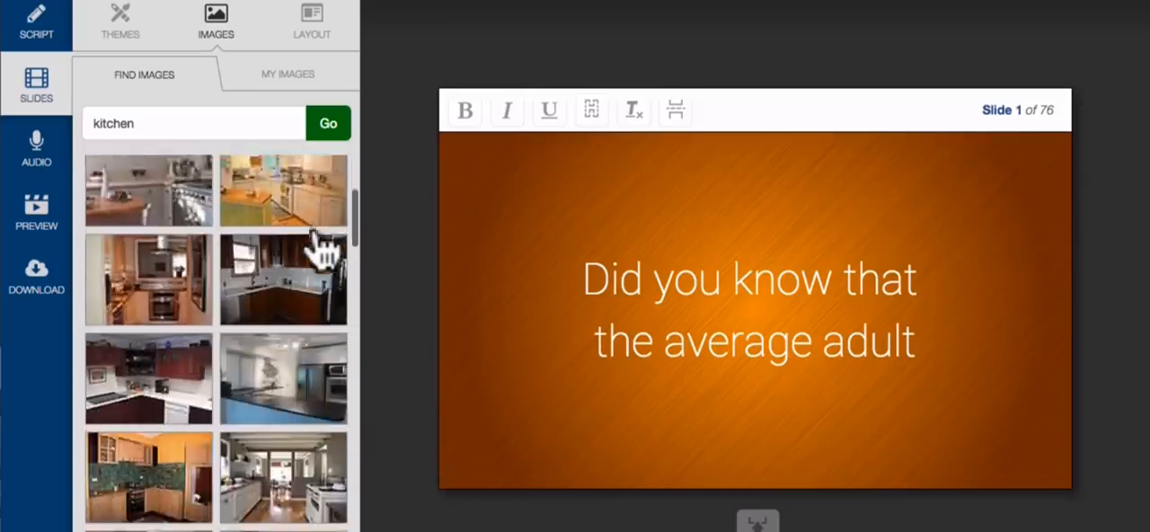
scroll("down", 3)
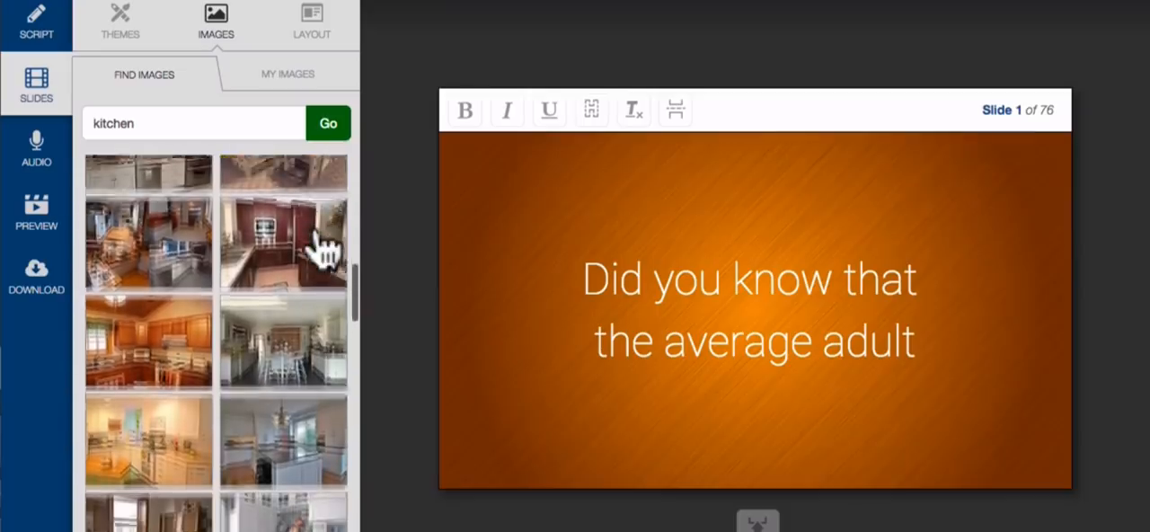
left_click(283, 256)
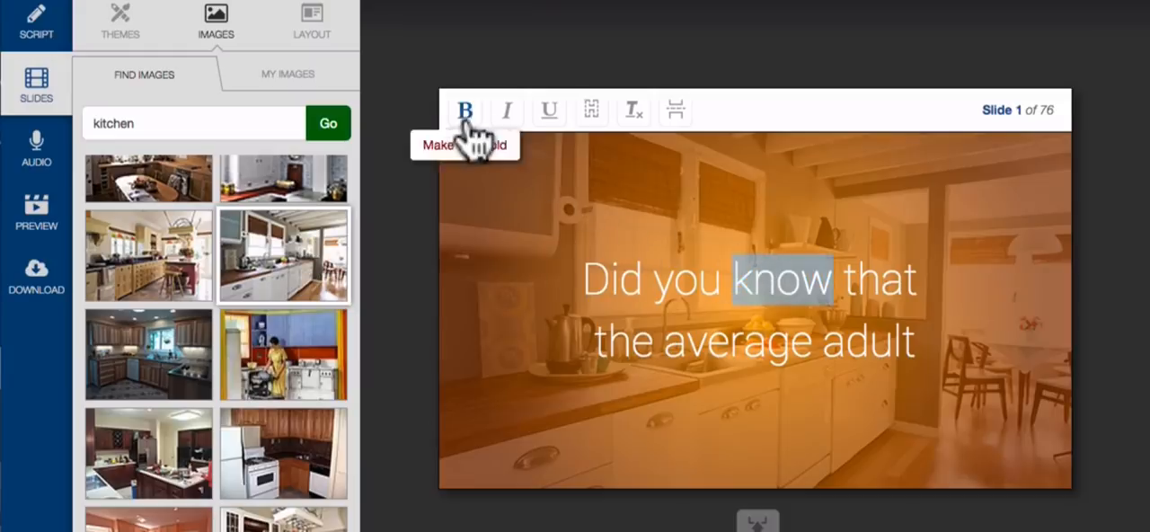
- Bold 'know' and insert a slide break after it so the slide reads 'Did you know'
left_click(465, 109)
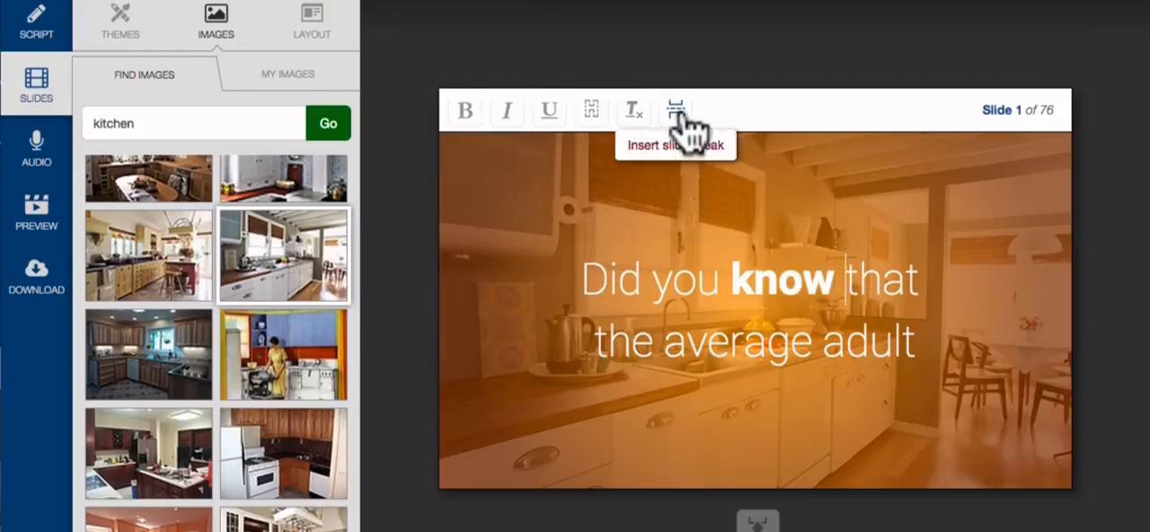
left_click(676, 110)
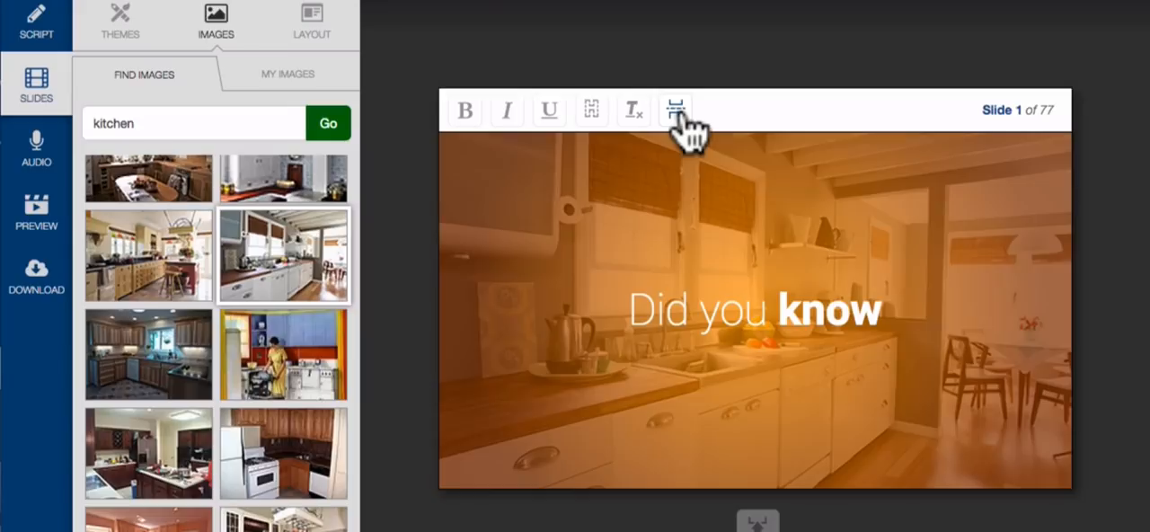
left_click(591, 110)
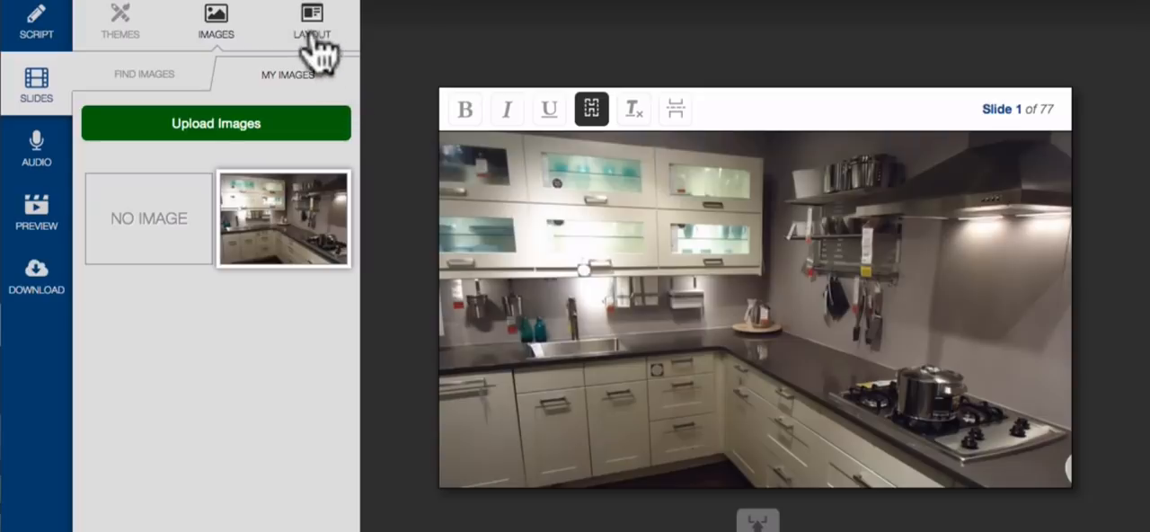
- Apply the 'Text on the left' layout to the opening slide beside the kitchen photo
left_click(311, 23)
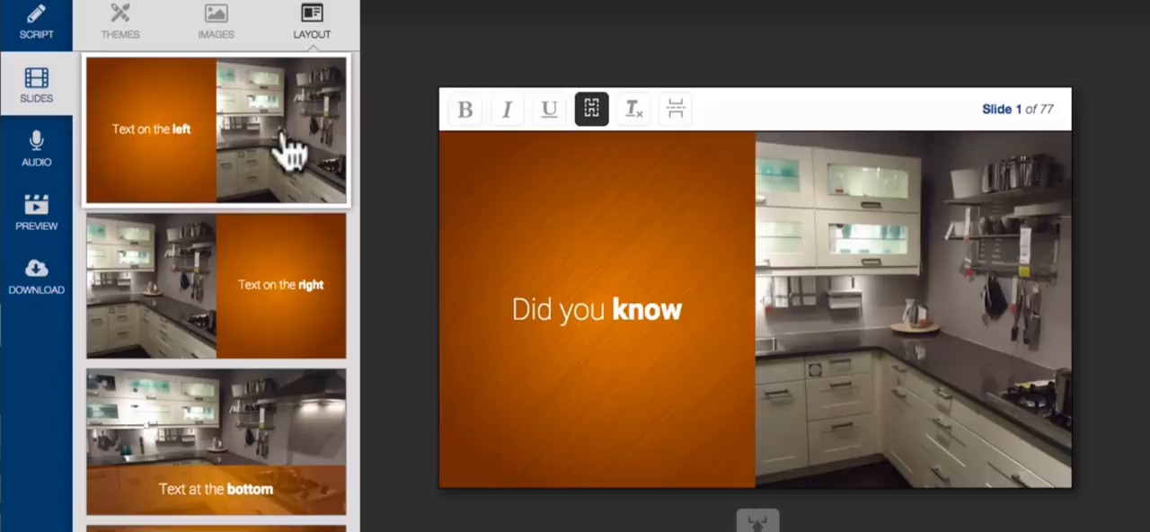
left_click(112, 18)
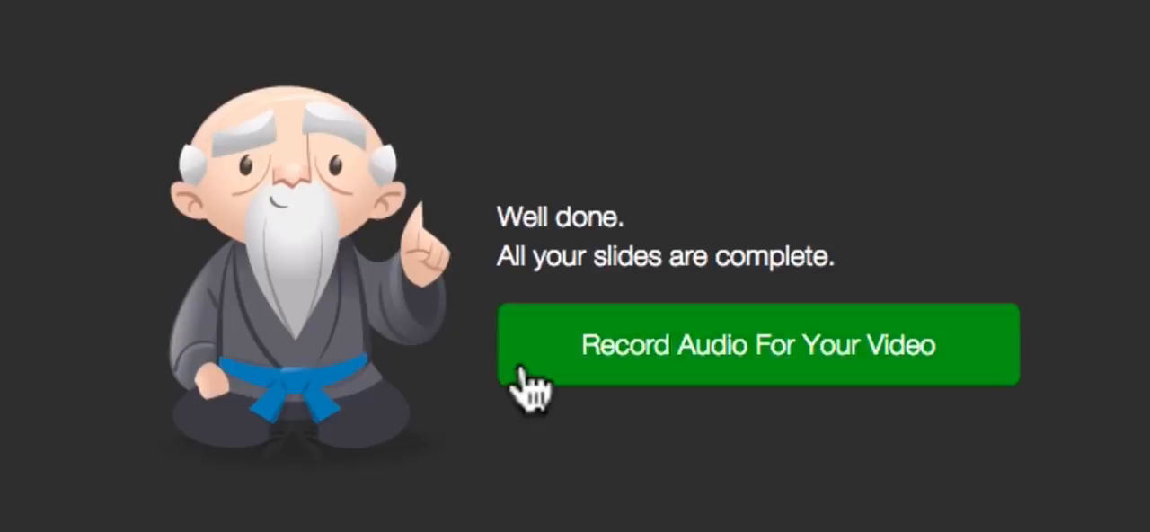
- Open the audio recorder and scroll through the 34-sentence list
left_click(757, 344)
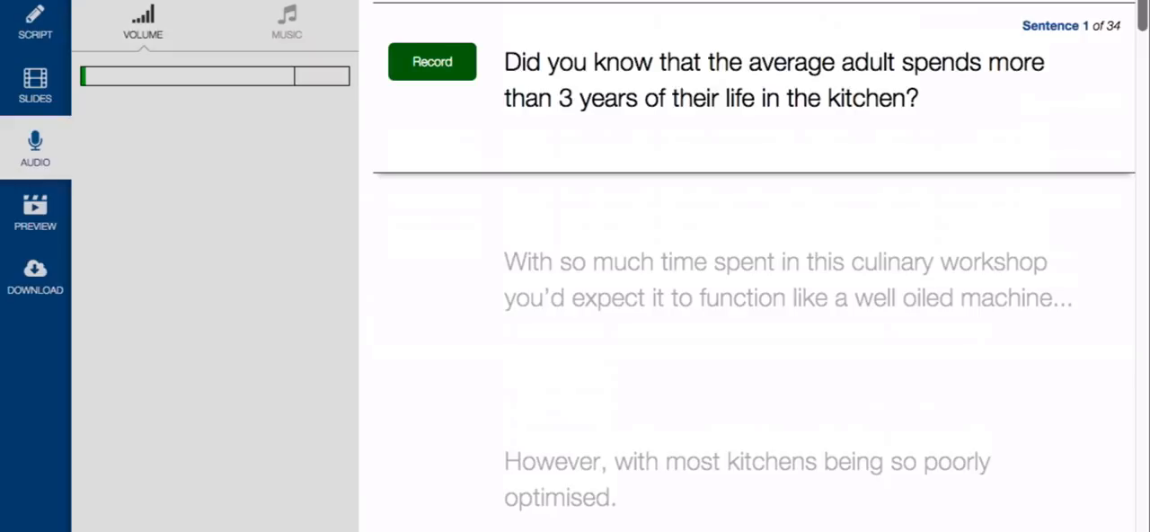
scroll("down", 3)
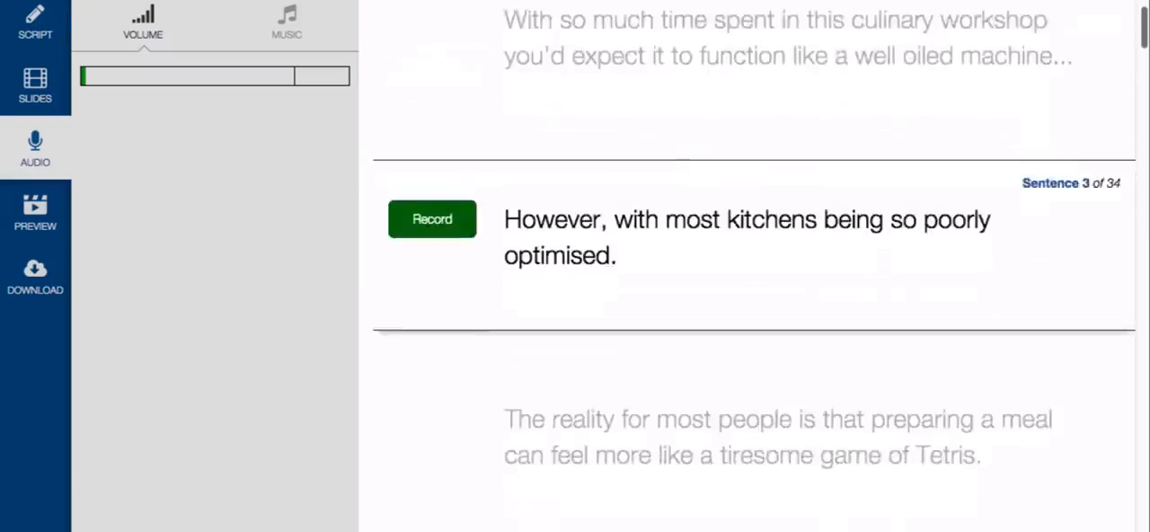
scroll("down", 3)
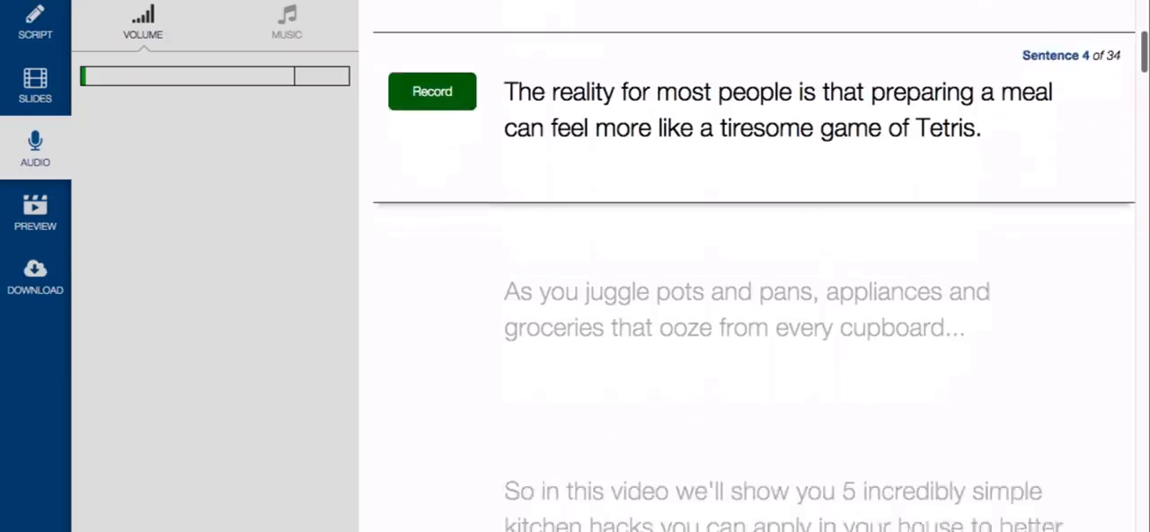
scroll("down", 3)
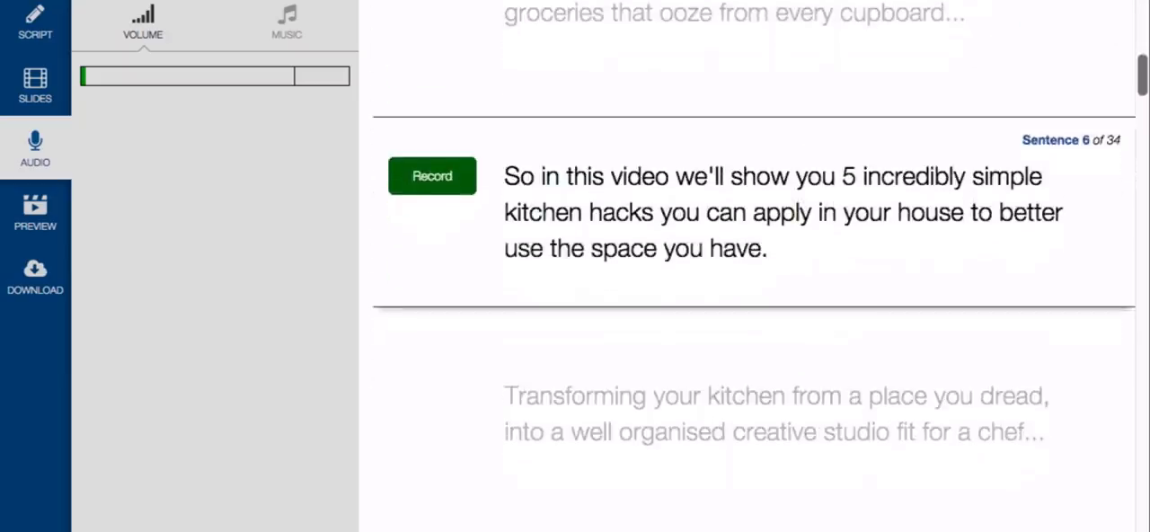
scroll("up", 3)
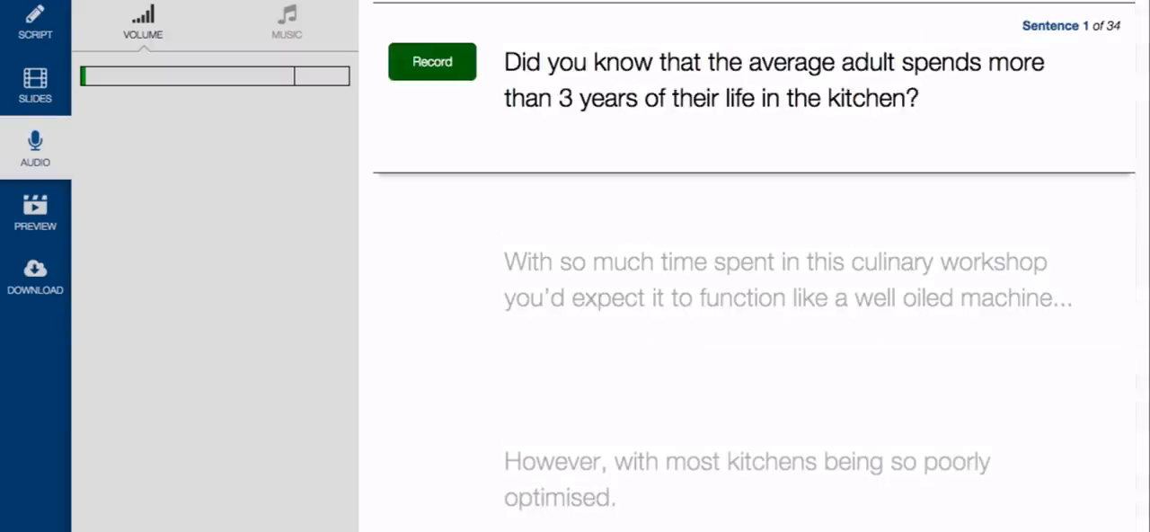
mouse_move(490, 140)
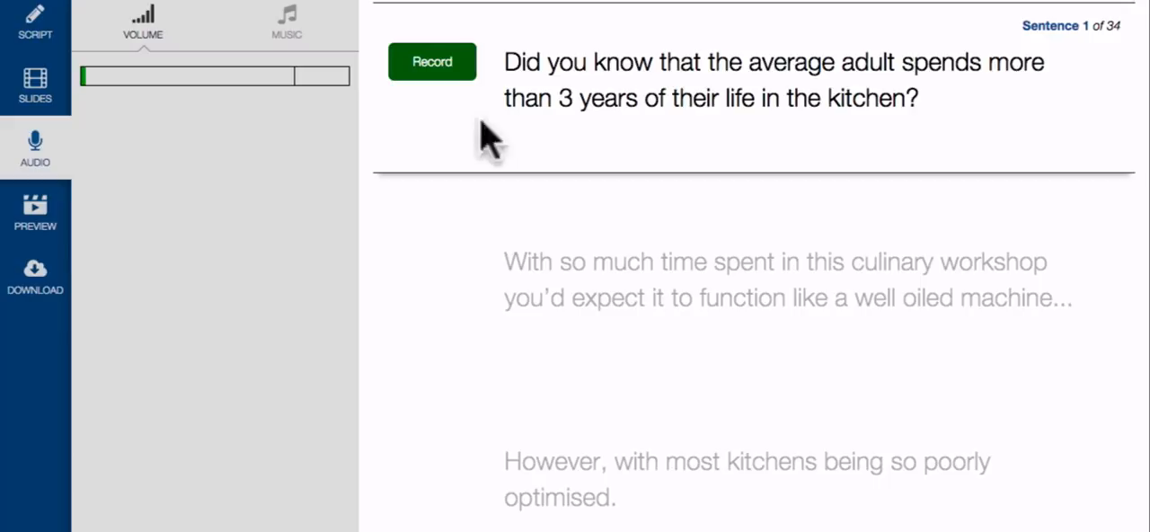
- Record and stop narration for the first and second sentences
left_click(432, 61)
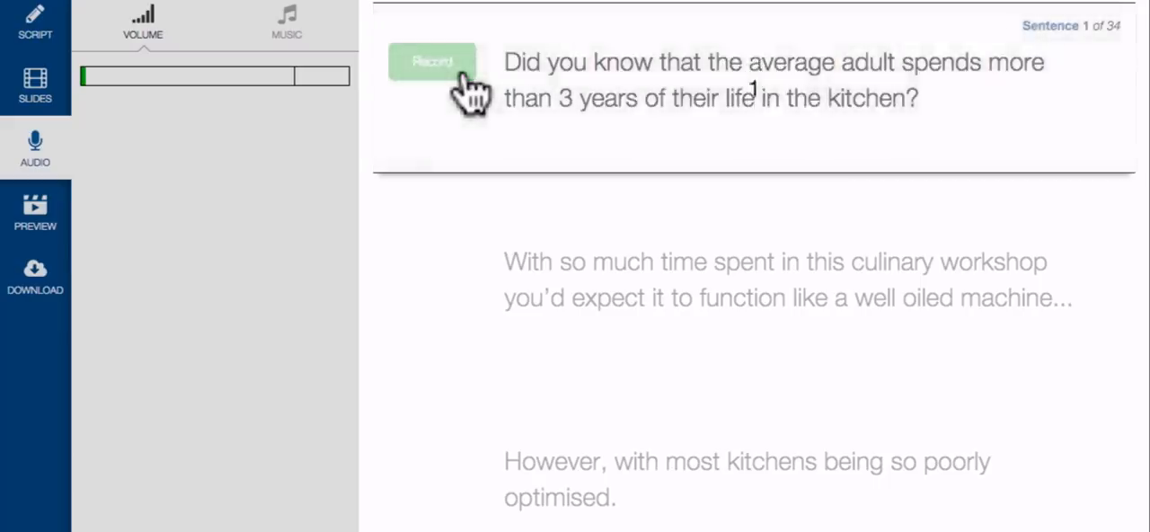
left_click(432, 61)
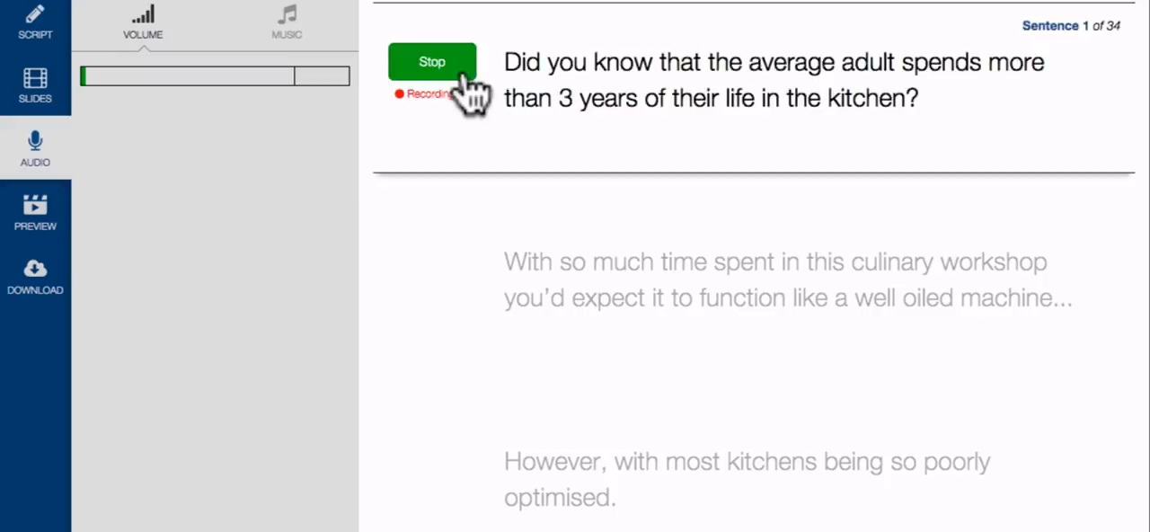
left_click(432, 62)
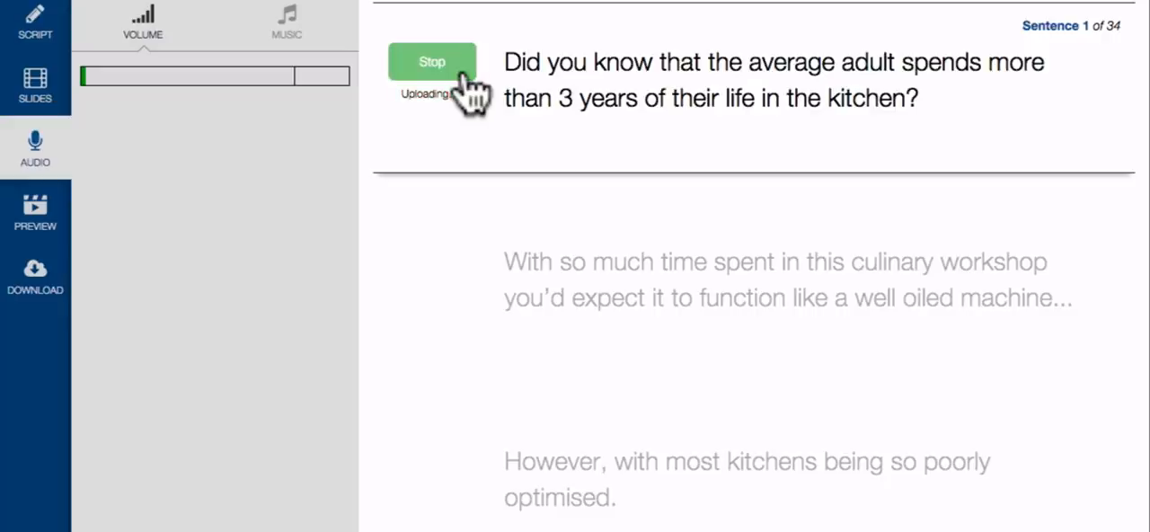
left_click(432, 61)
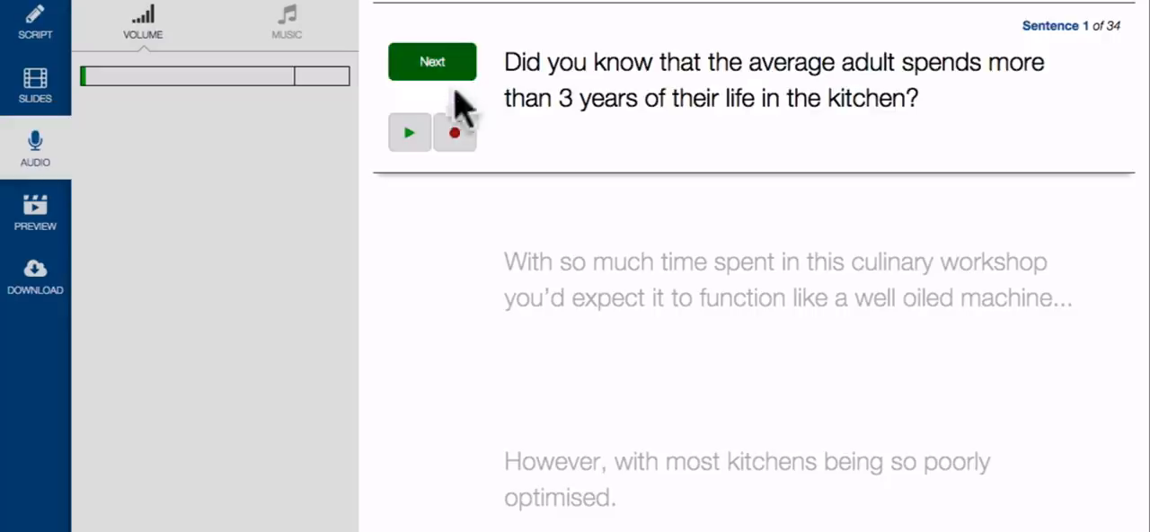
mouse_move(430, 162)
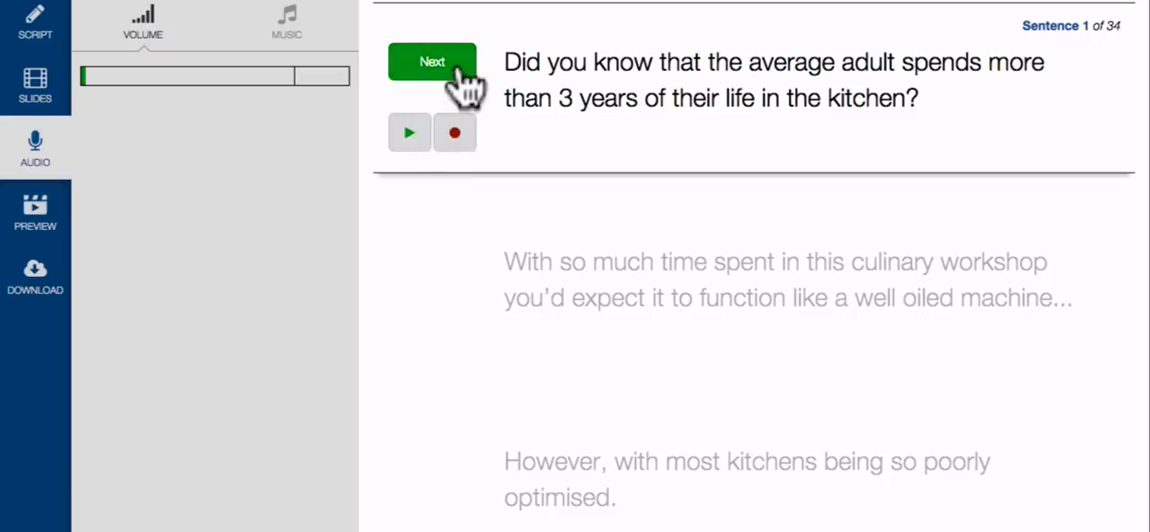
left_click(433, 62)
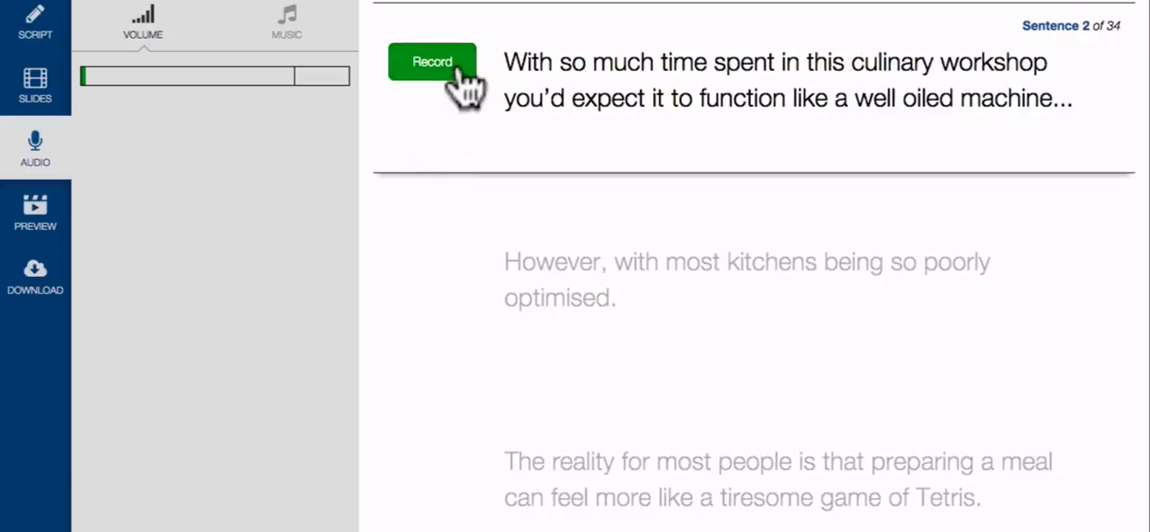
left_click(432, 61)
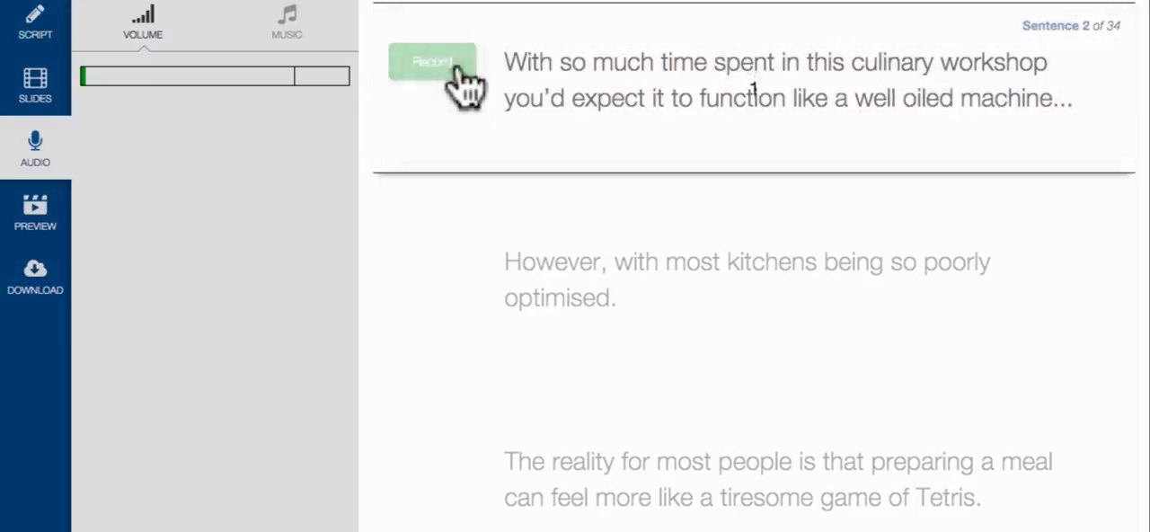
left_click(432, 61)
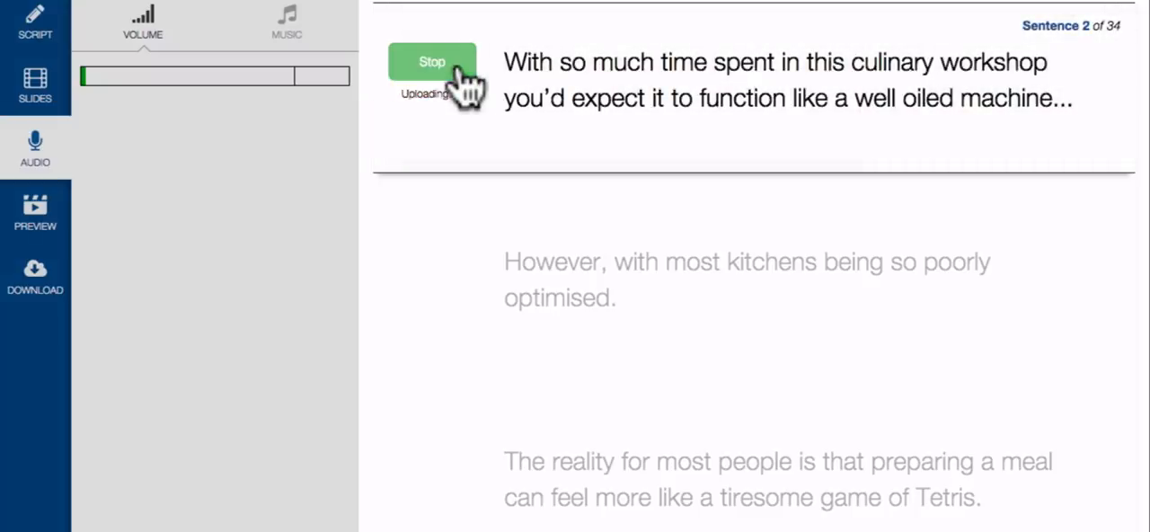
left_click(432, 61)
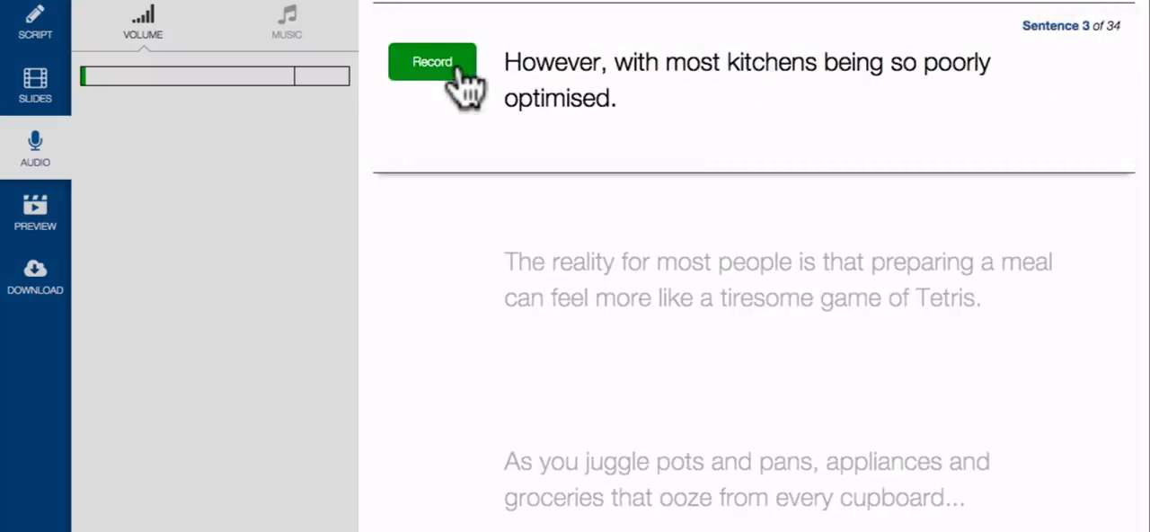
- Record narration for the third, fourth and fifth sentences
left_click(432, 61)
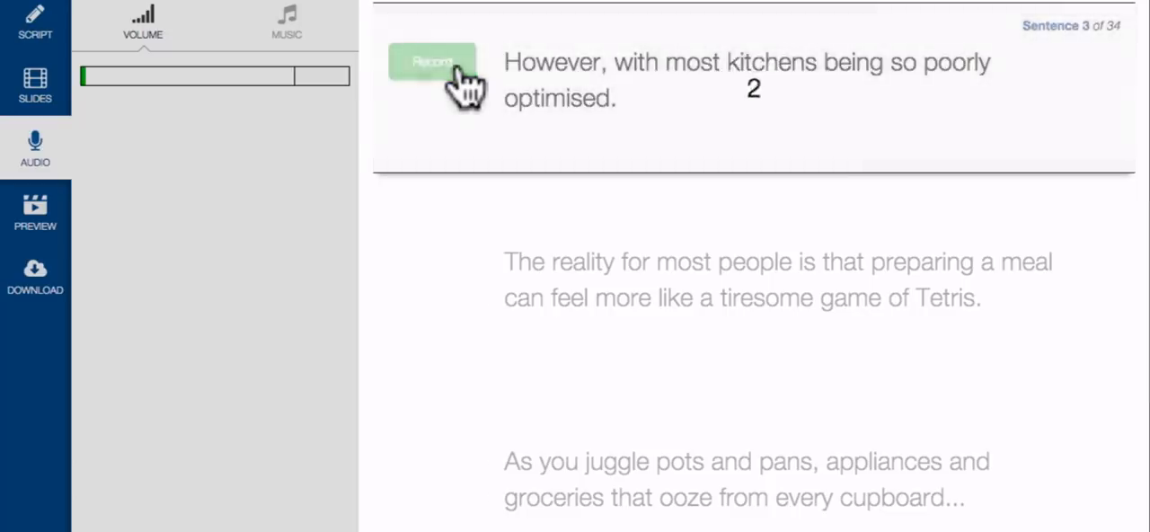
left_click(432, 70)
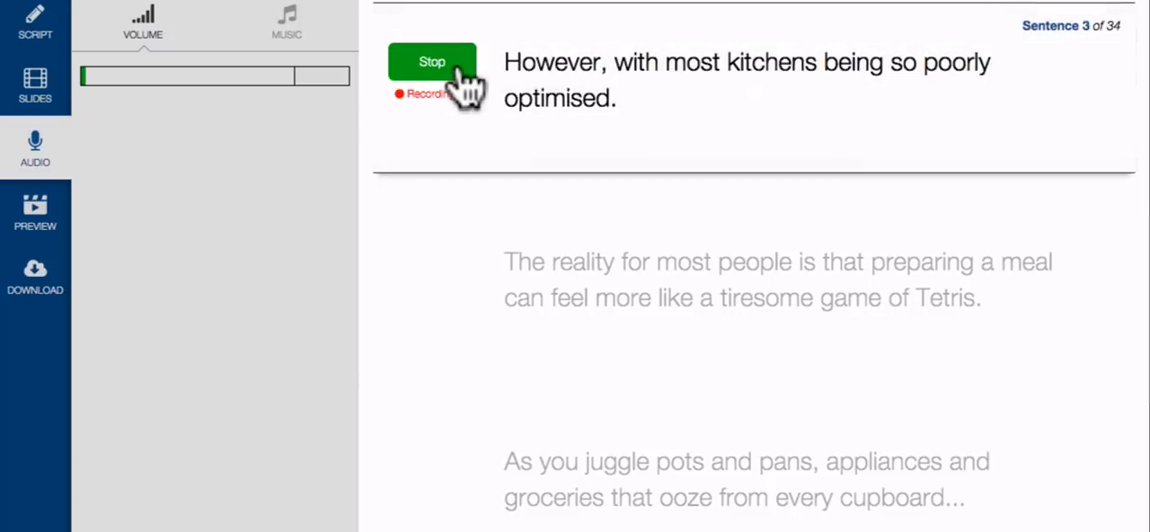
left_click(432, 62)
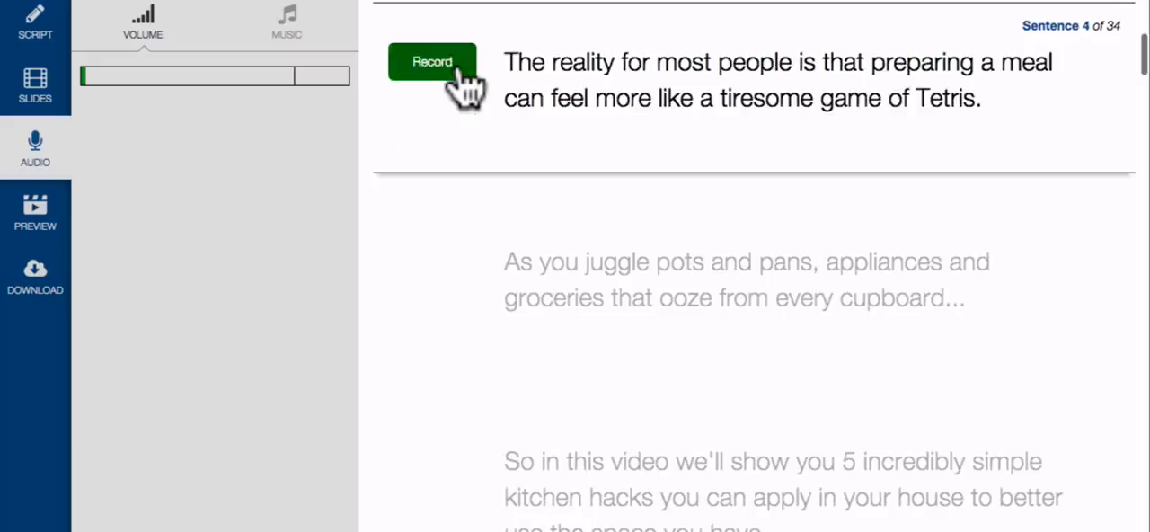
left_click(432, 61)
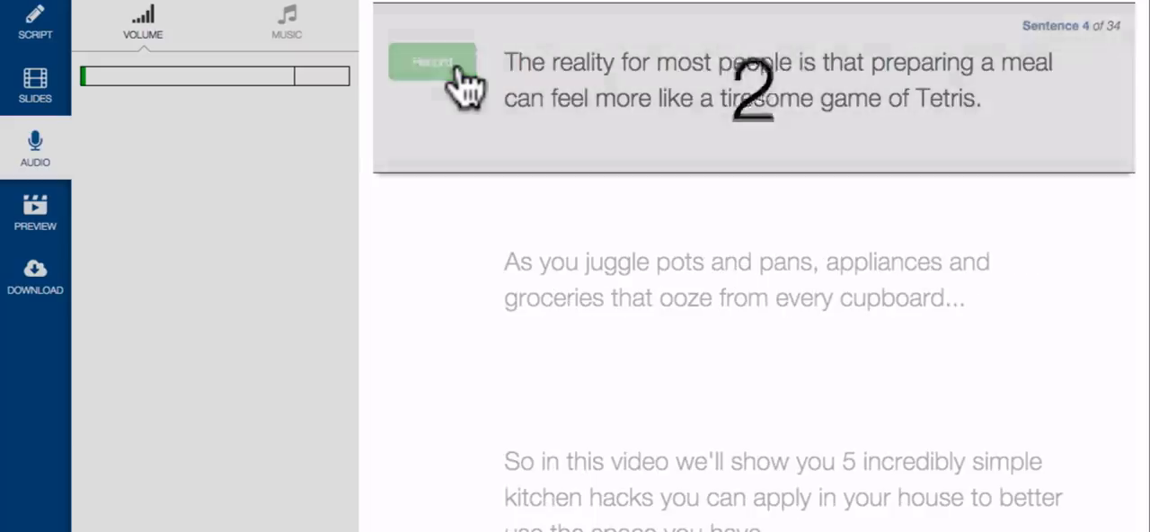
left_click(431, 62)
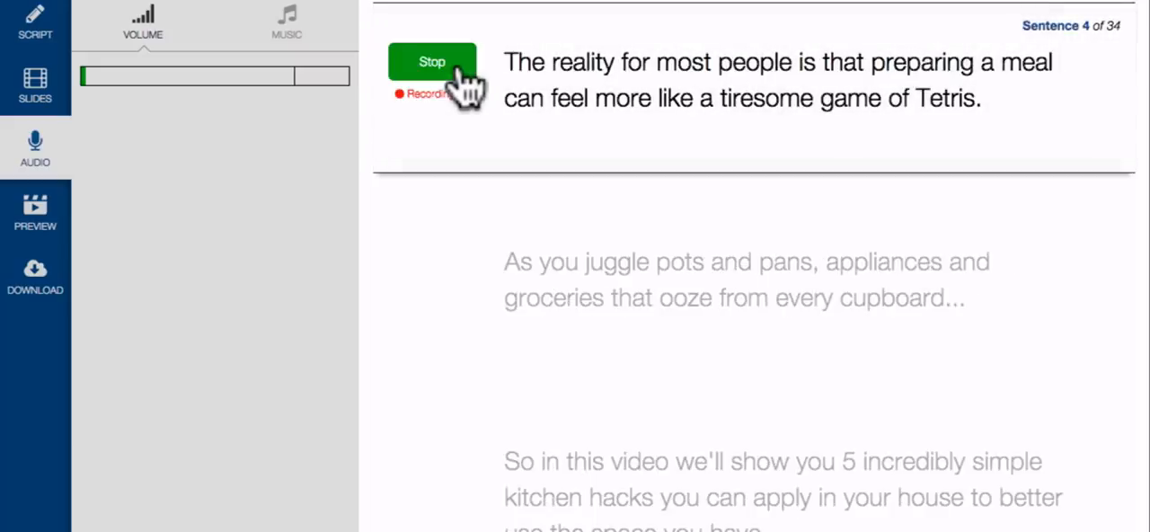
left_click(431, 62)
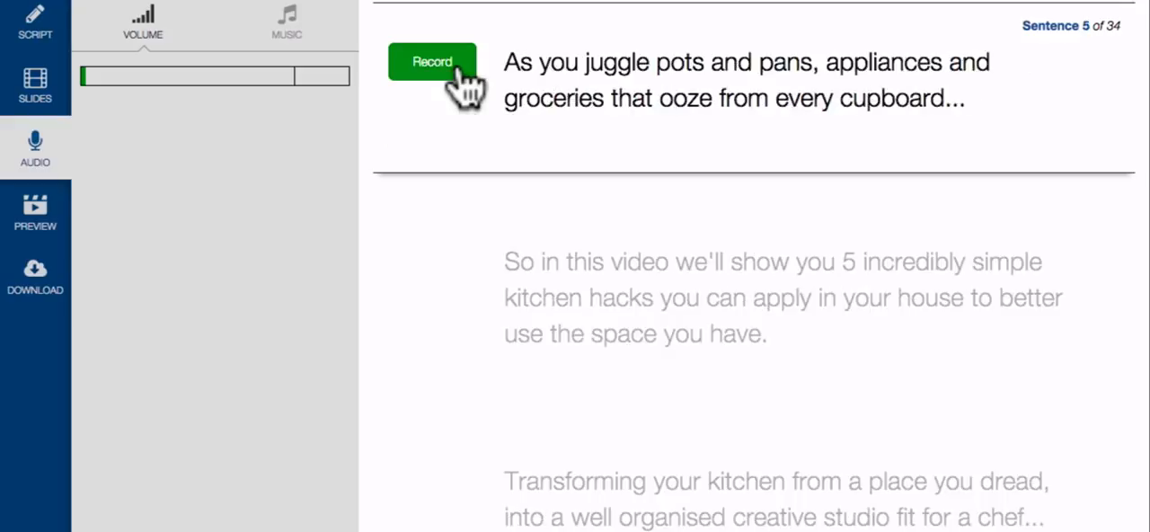
left_click(432, 61)
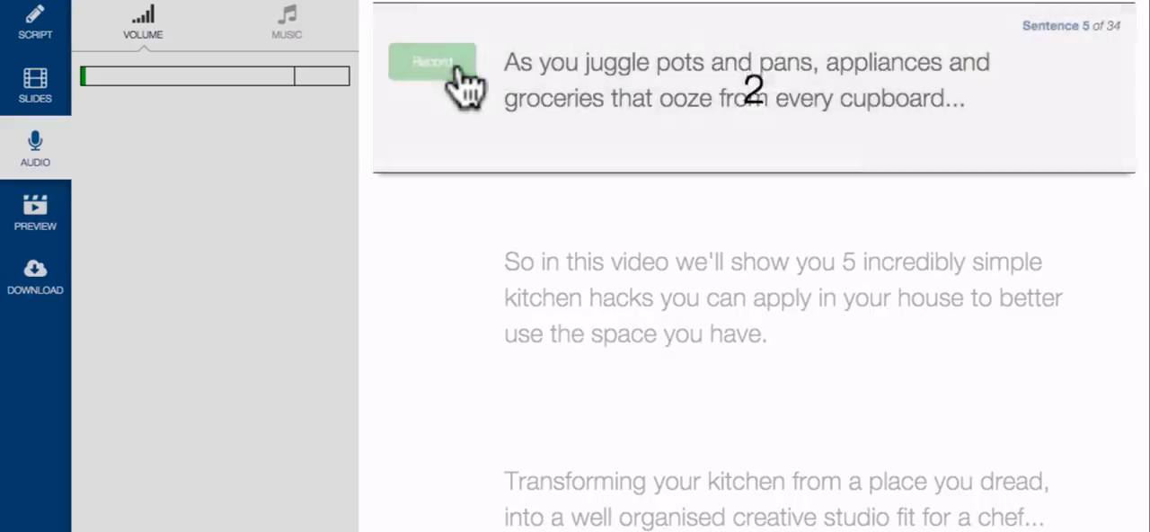
left_click(431, 61)
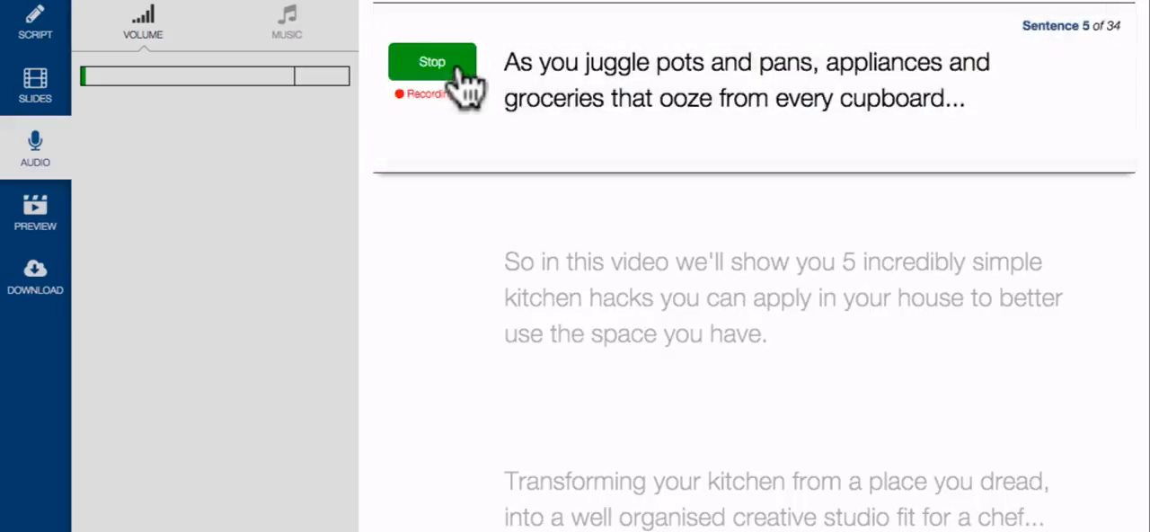
left_click(432, 61)
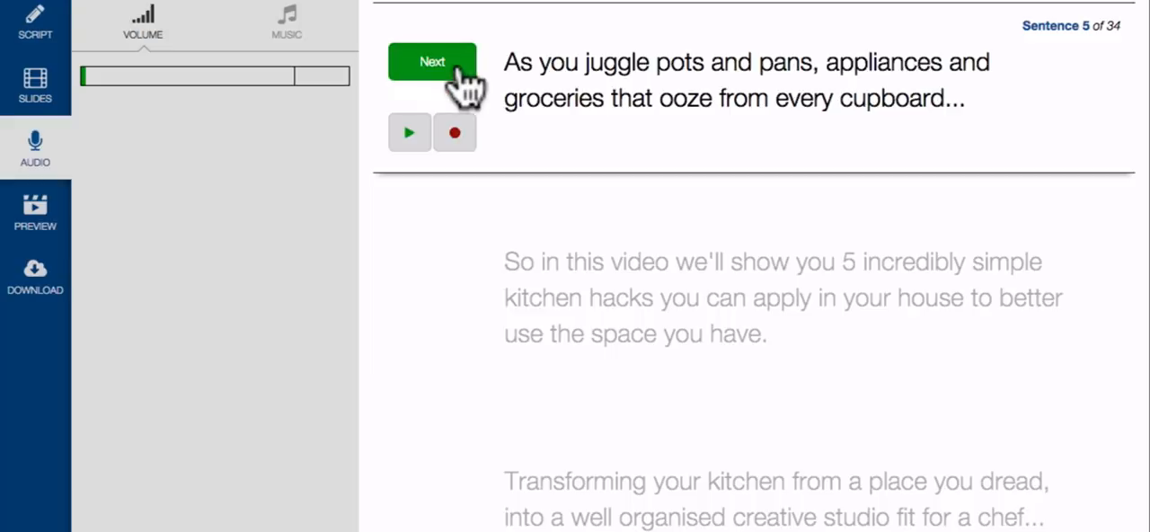
- Record the sixth sentence and advance to the seventh
left_click(432, 62)
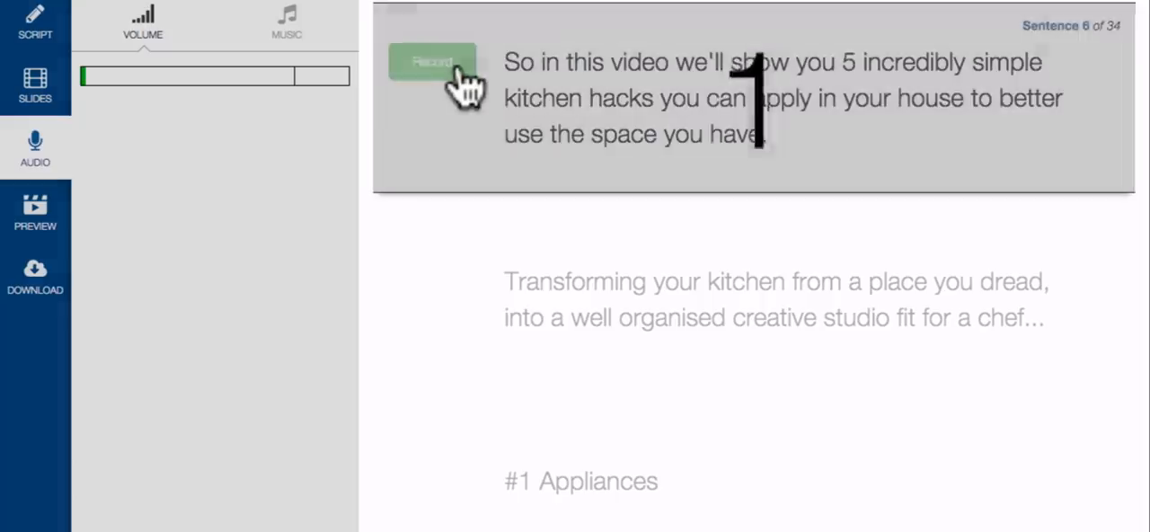
left_click(432, 61)
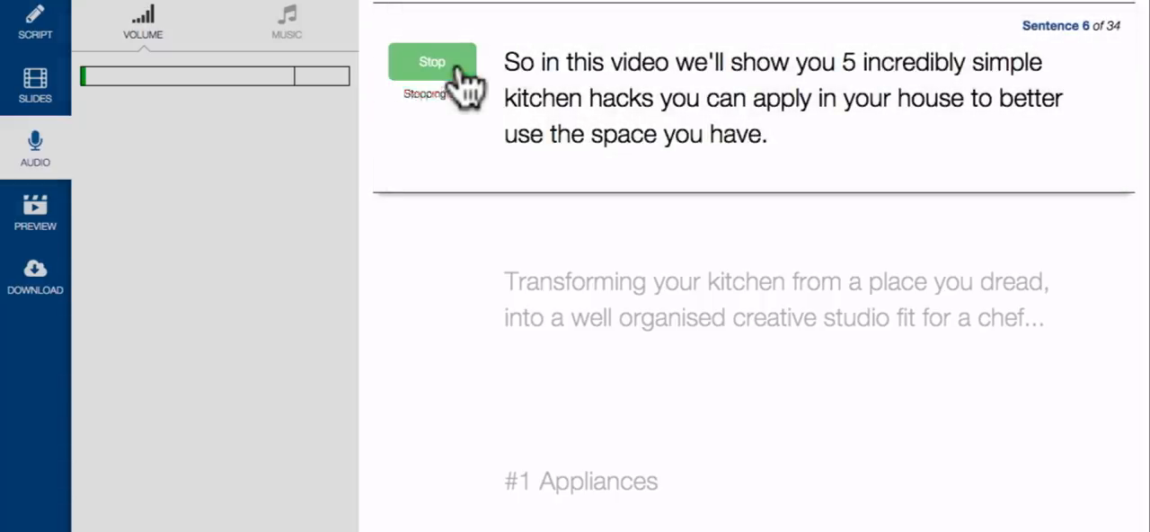
left_click(432, 61)
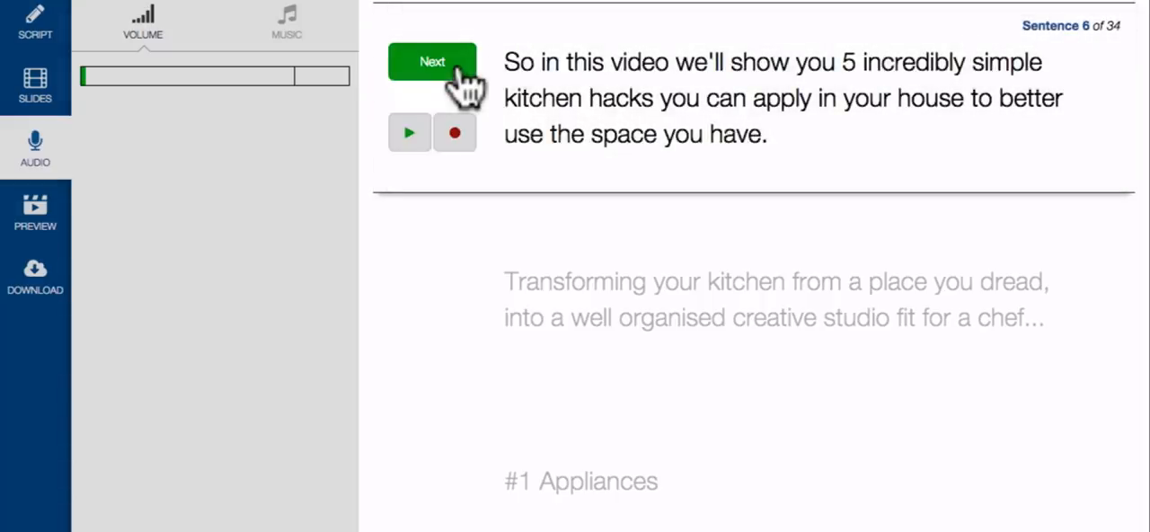
left_click(432, 61)
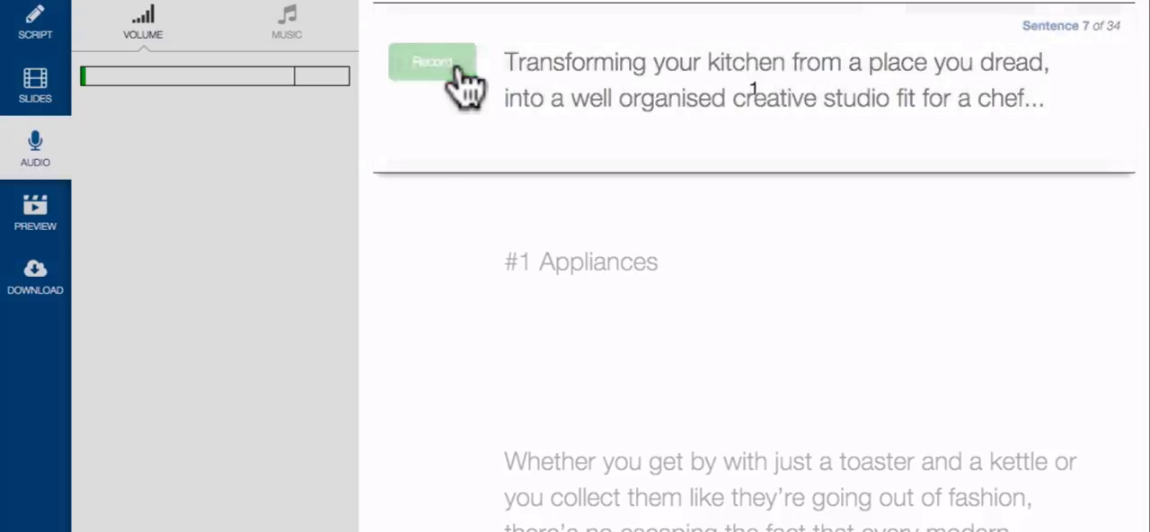
left_click(432, 63)
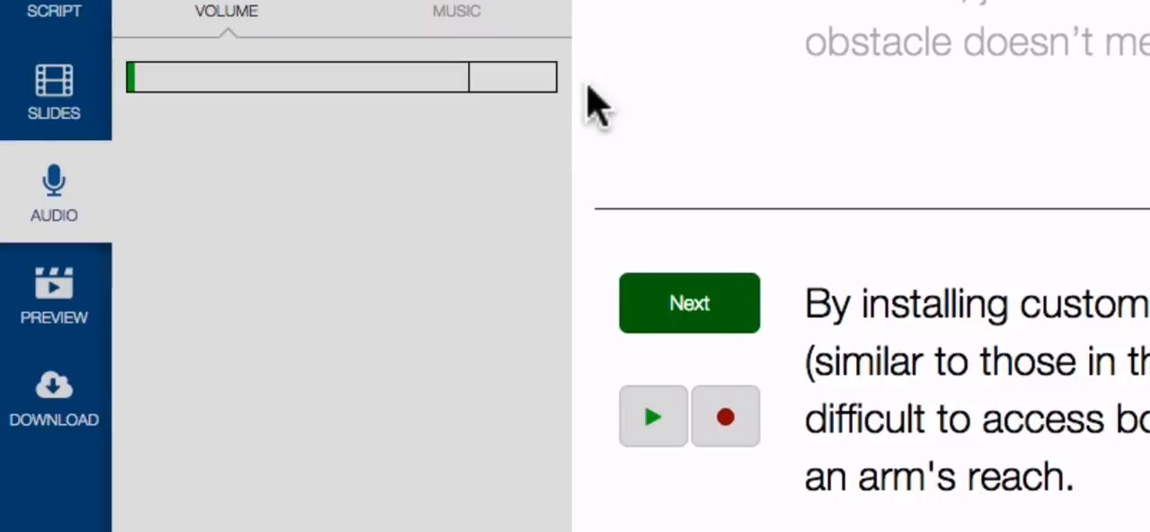
- Check the music choices, return to voice volume, and open the video preview
left_click(457, 12)
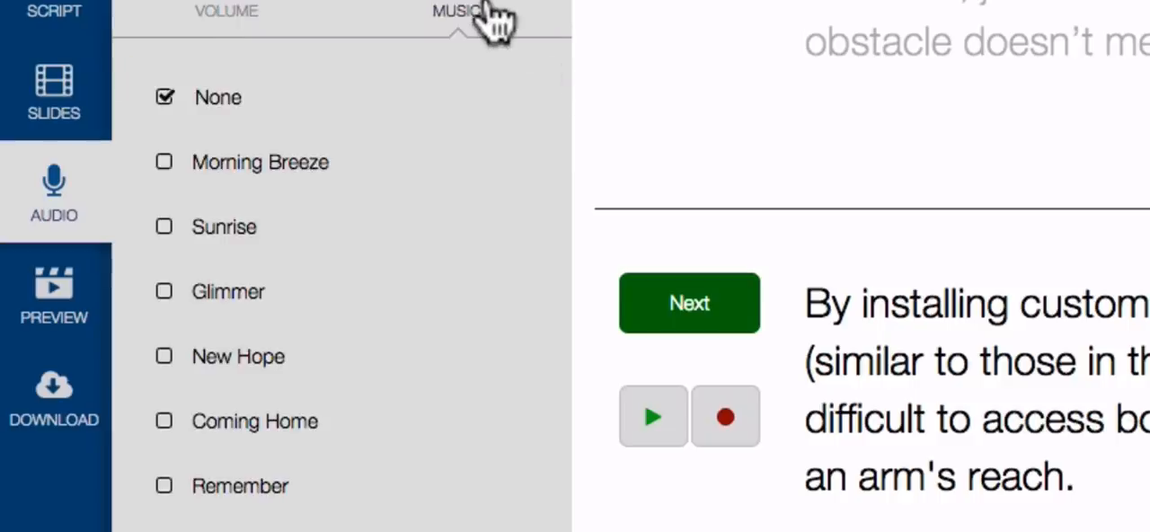
left_click(164, 162)
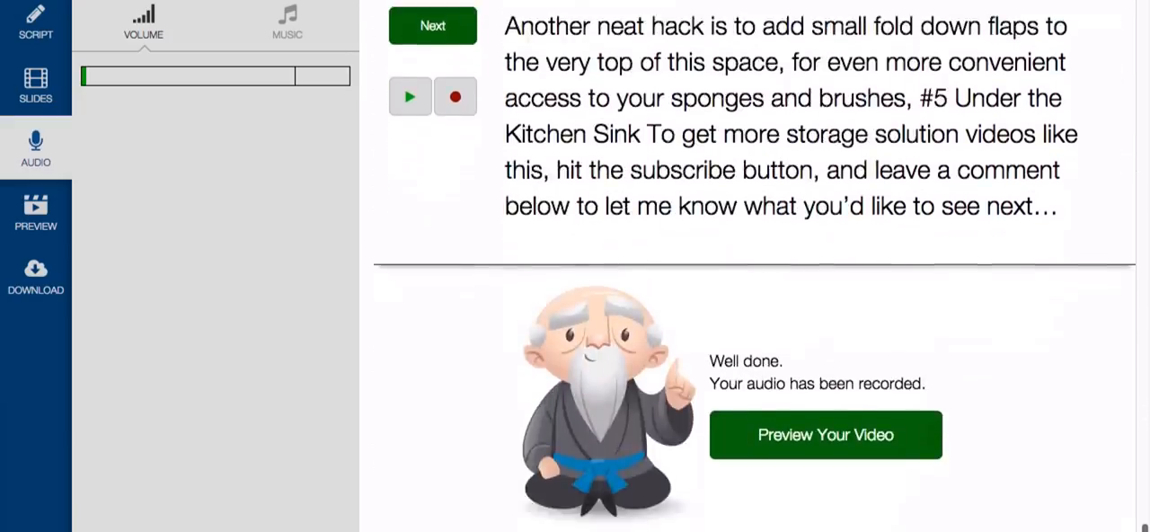
left_click(825, 434)
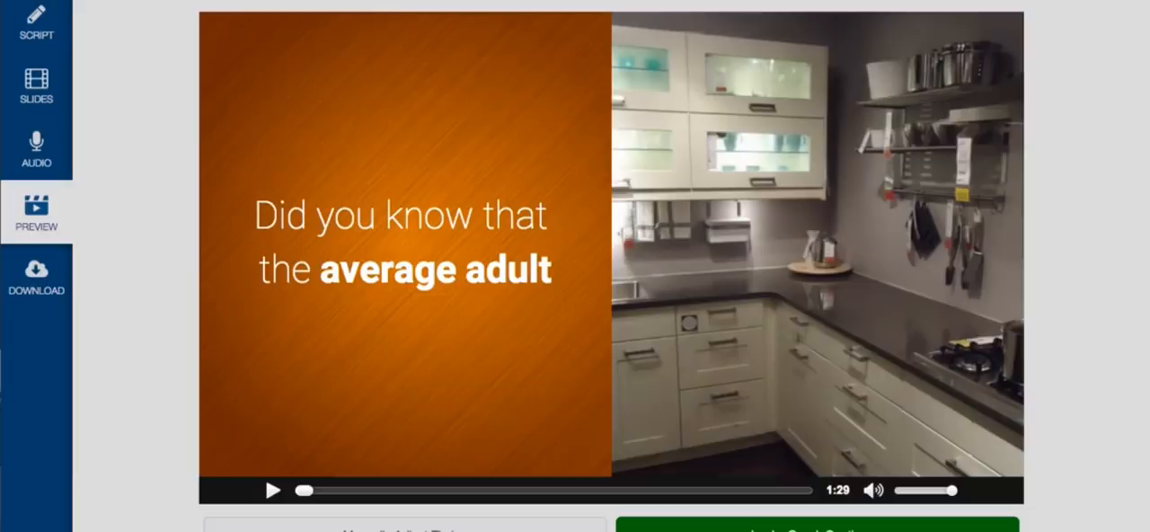
- Play the 1:29 narrated preview to review slides against the voiceover
left_click(273, 490)
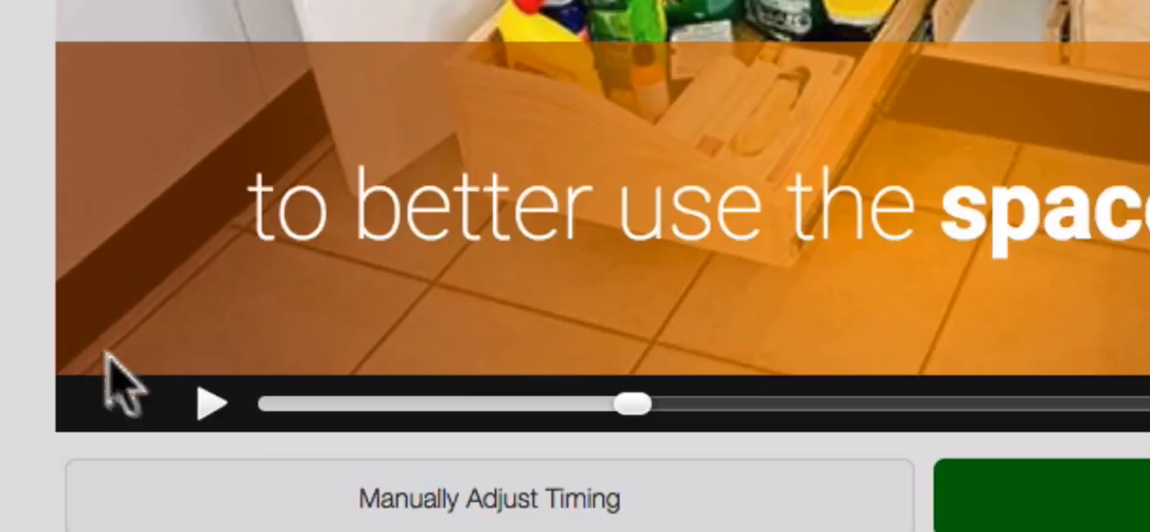
mouse_move(274, 512)
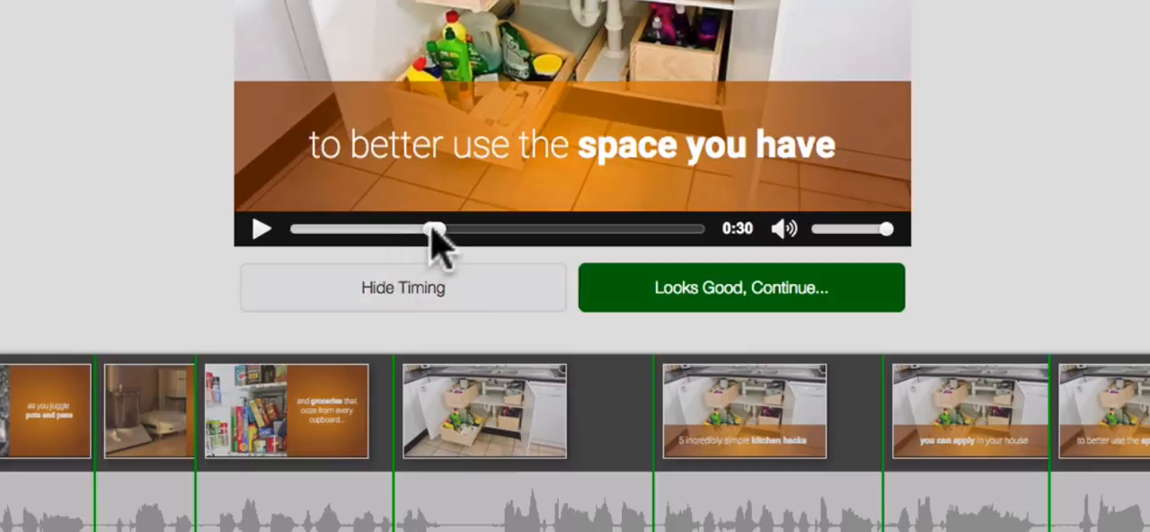
- Drag the under-sink slide boundary on the timing track so it starts later in the narration
left_click_drag(436, 228, 416, 228)
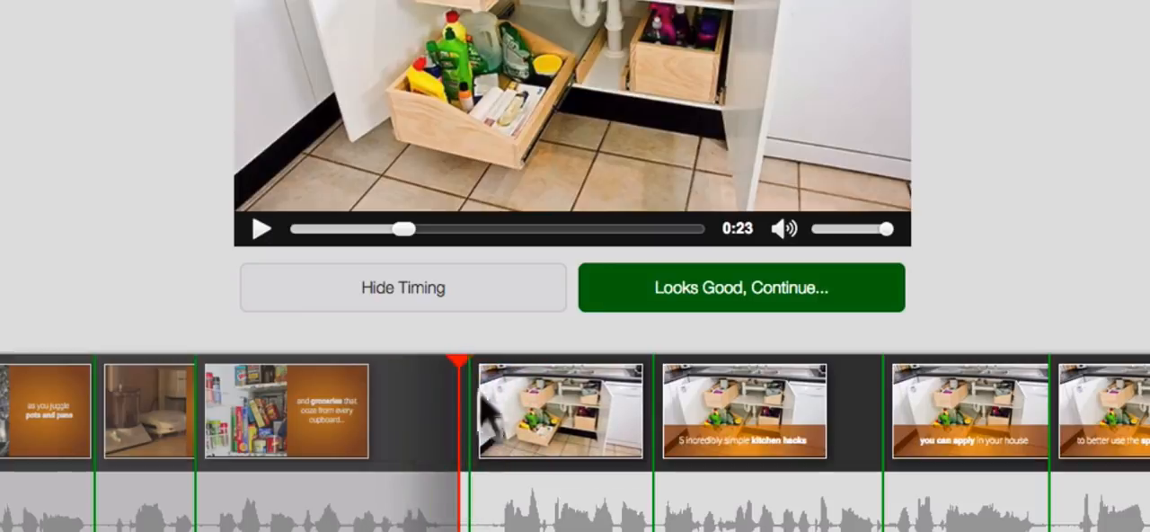
left_click(740, 287)
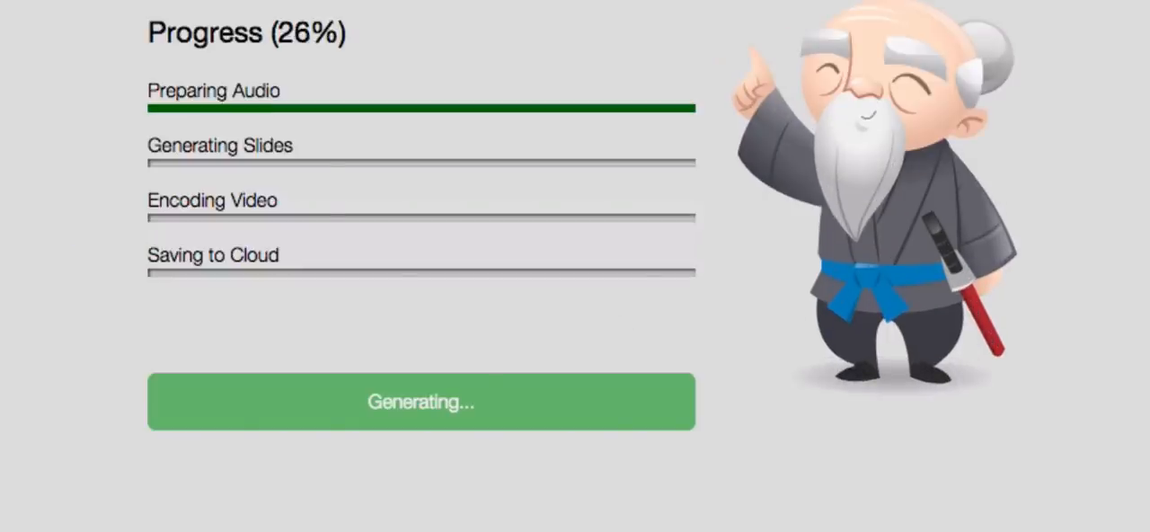